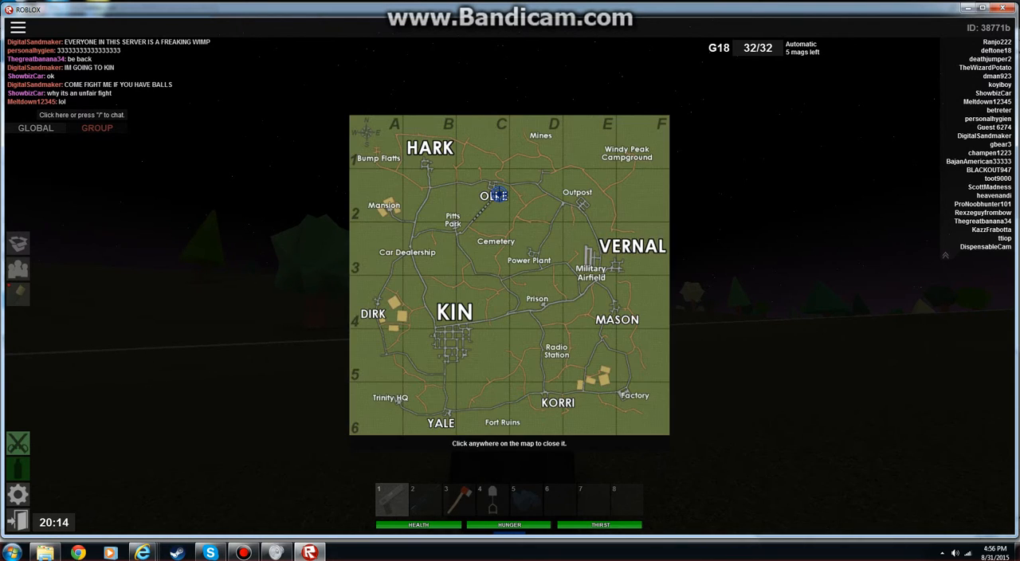
Close the area map and head out on foot across the dark field
click(510, 274)
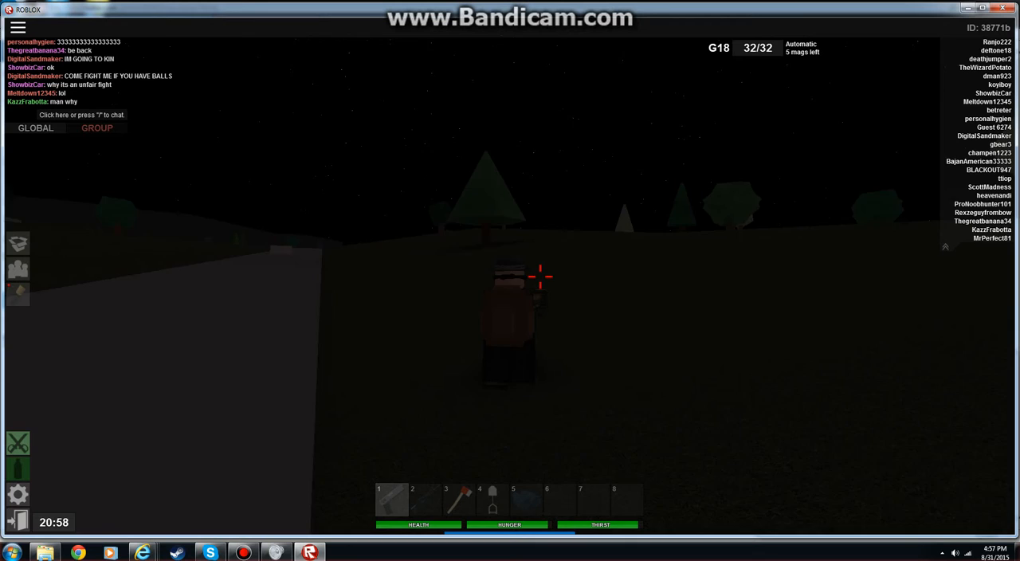
Check the route on the map (M), close it, and walk into the town
key(m)
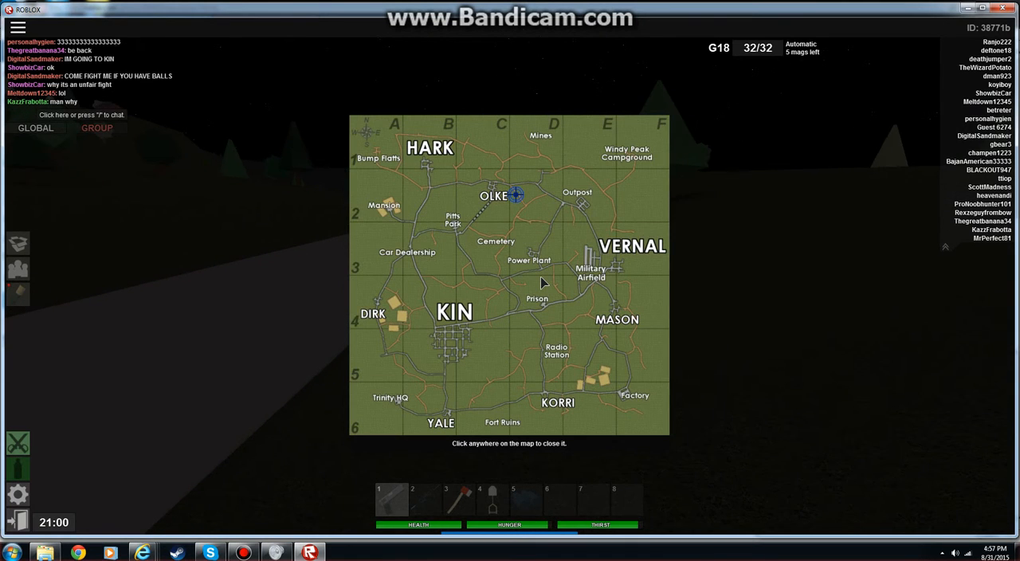
click(542, 284)
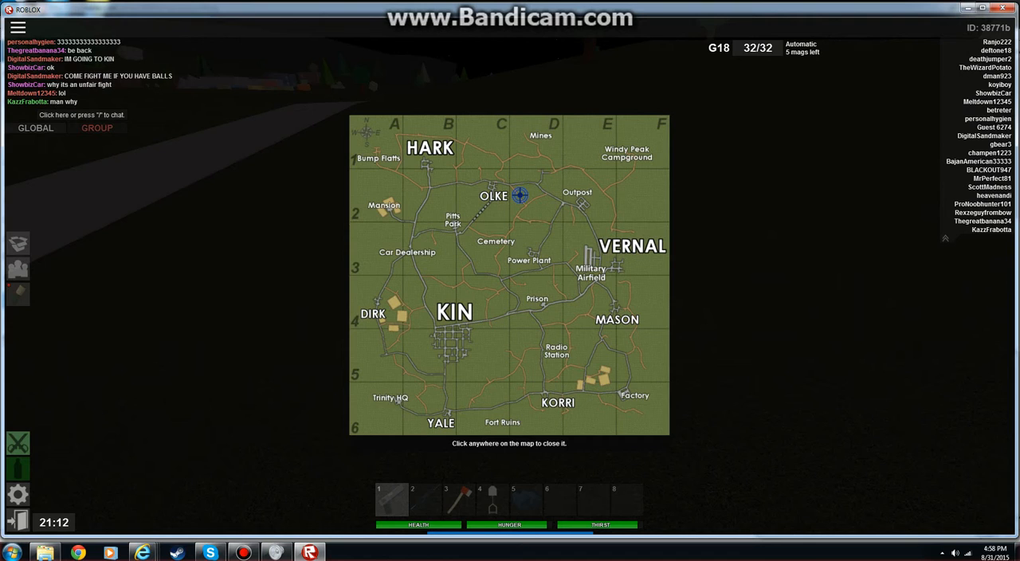
click(508, 274)
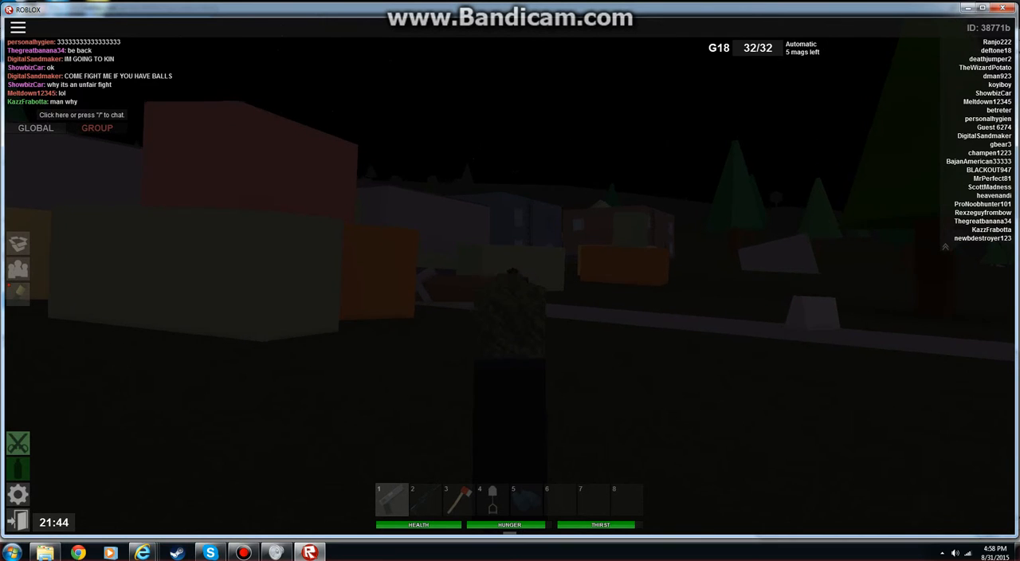
Loot the building and switch weapon slots to equip the SCAR-L rifle
click(510, 274)
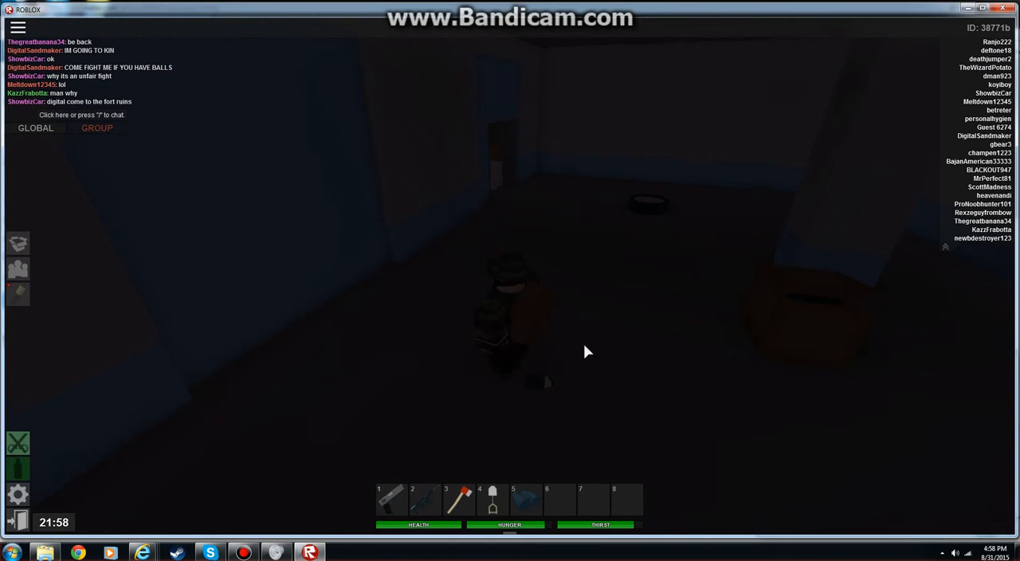
key(2)
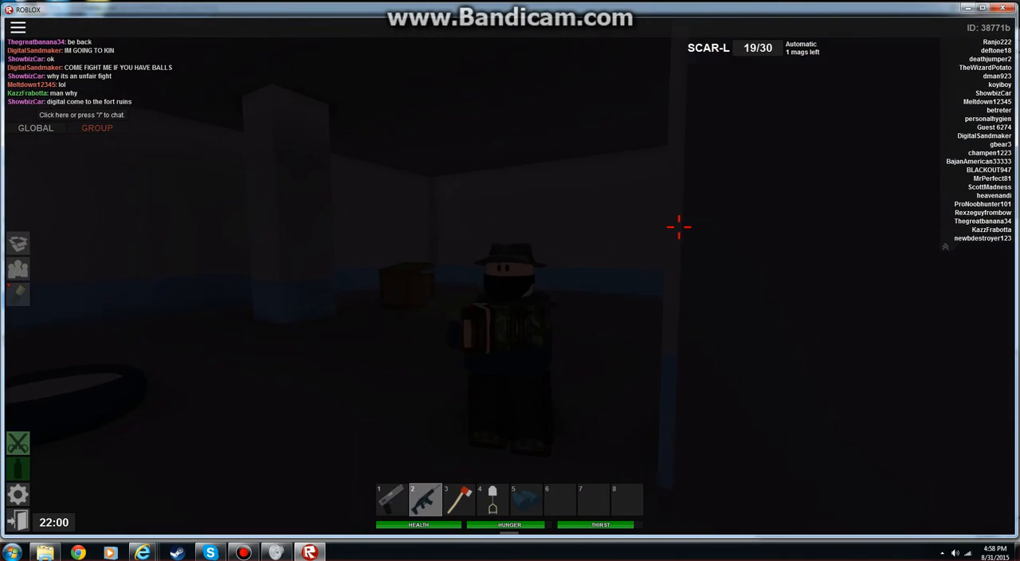
key(1)
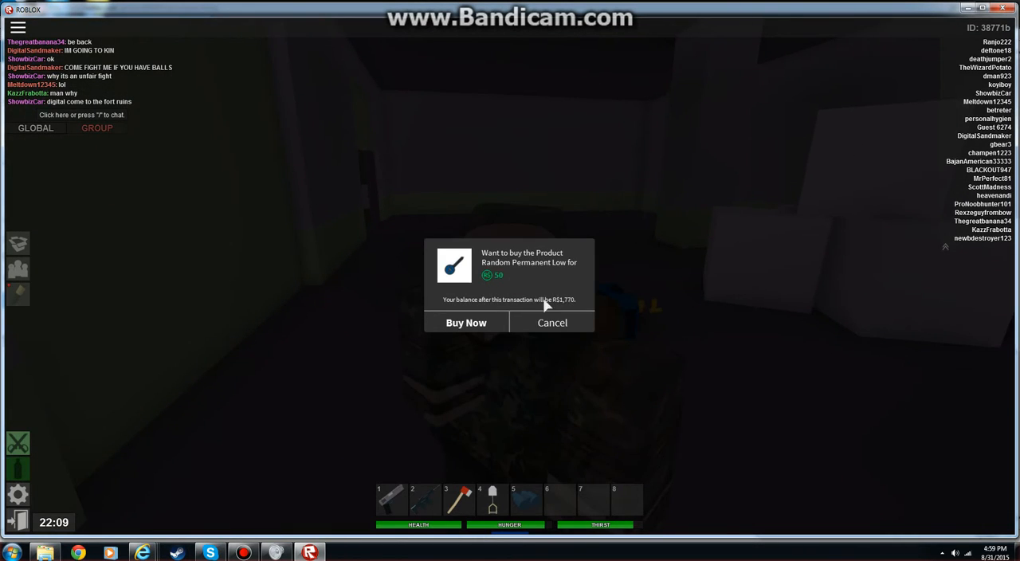
Cancel the random permanent item purchase offer and head back outside
click(552, 321)
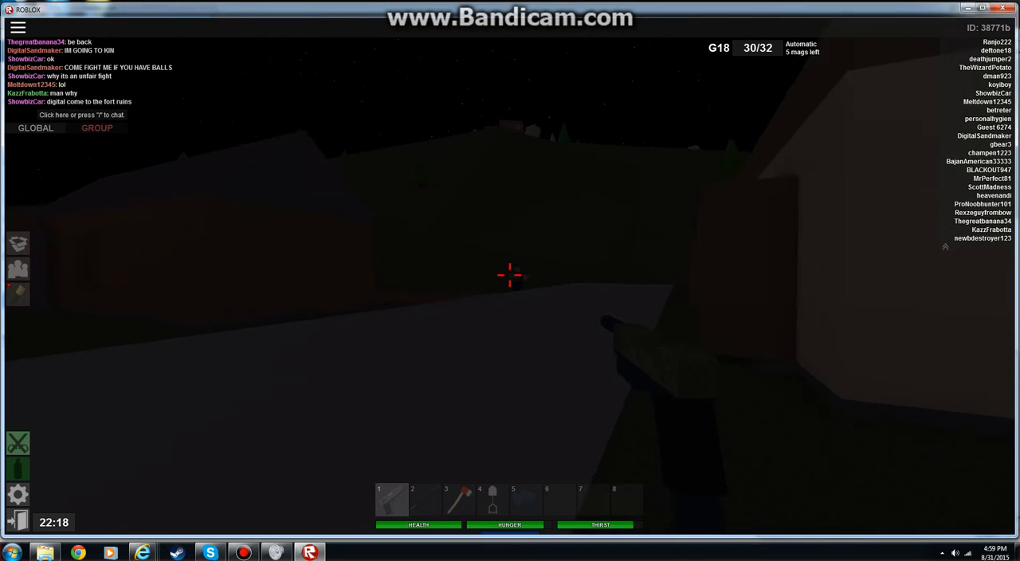
Fire two G18 shots while searching the building, then reload to 32 rounds
click(510, 274)
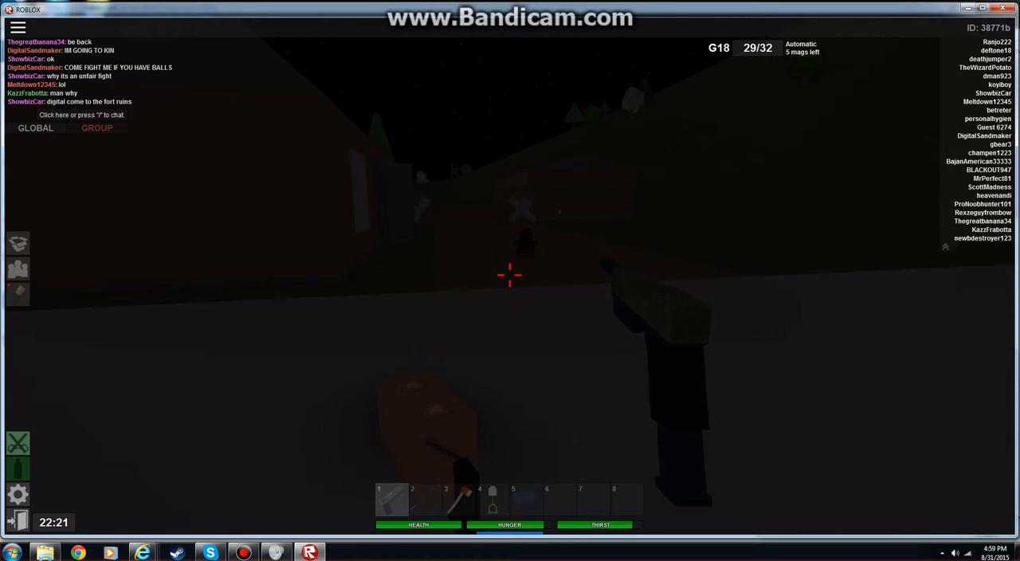
click(510, 274)
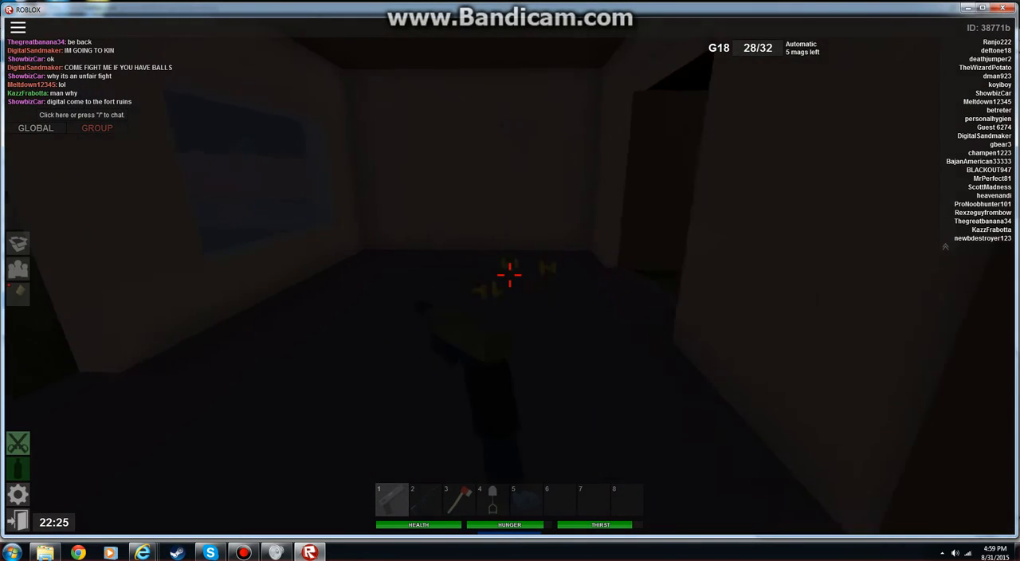
click(424, 500)
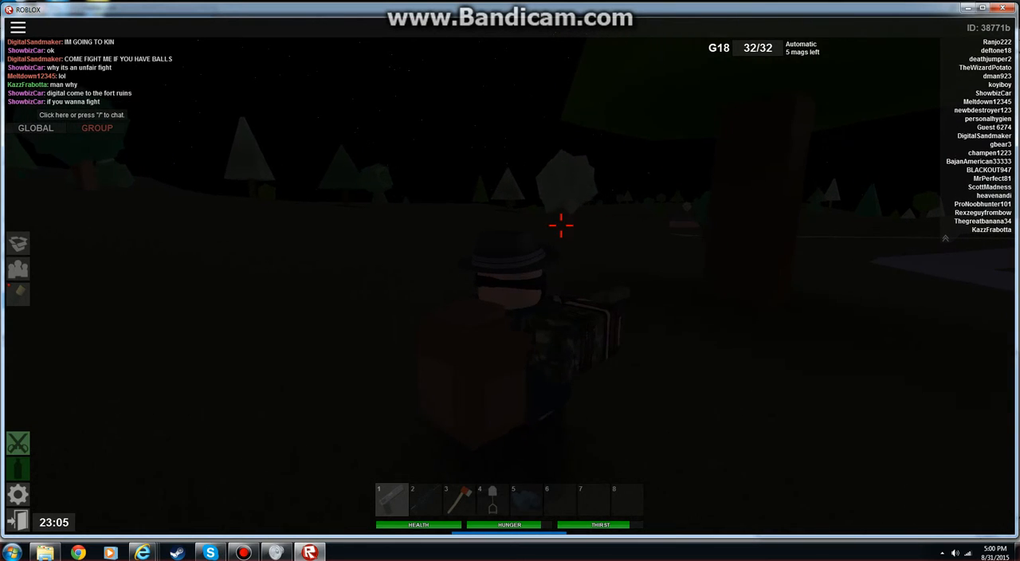
mouse_move(509, 275)
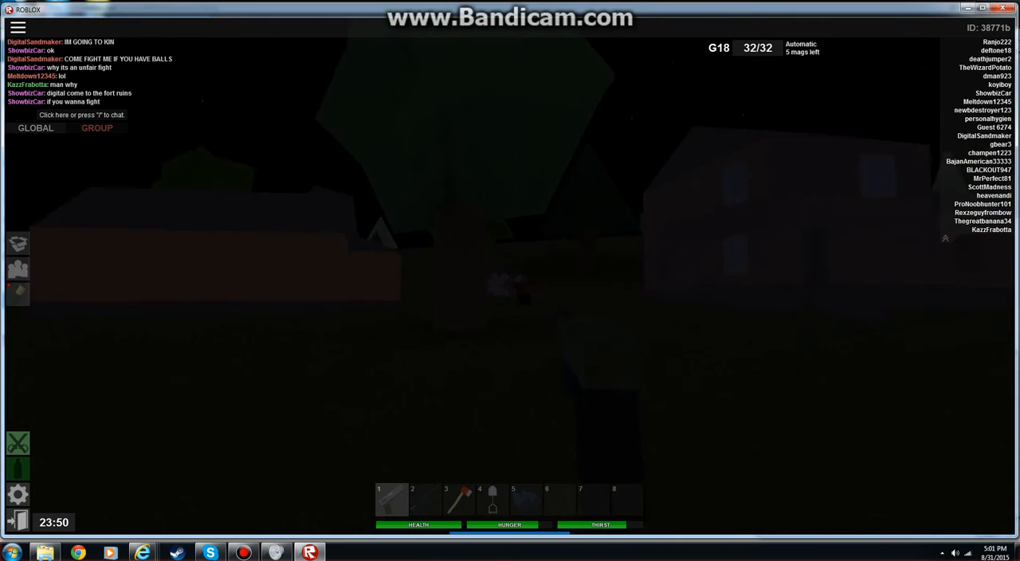
Approach the parked bike until the Enter Driver's Seat prompt shows
click(510, 280)
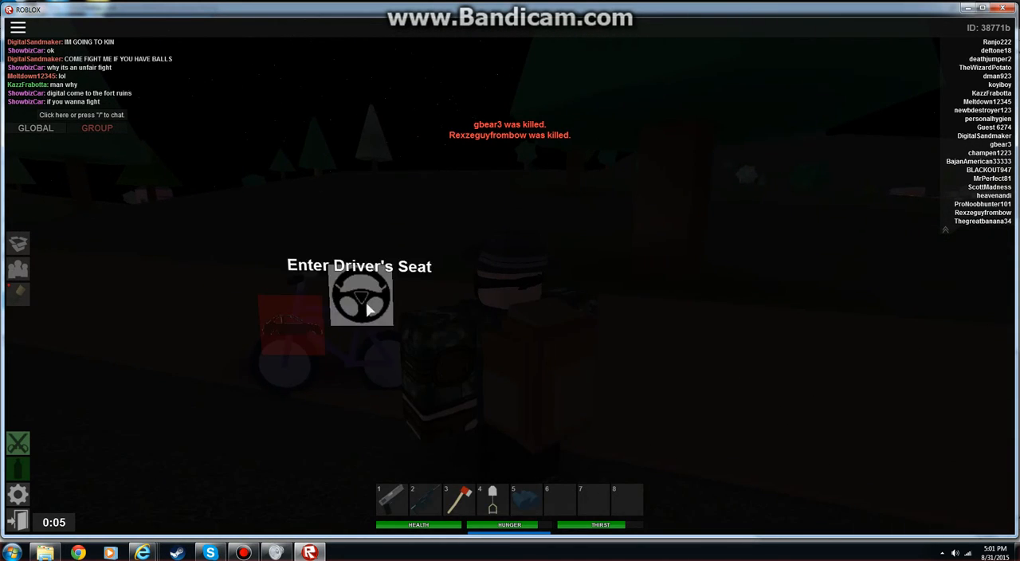
Try the driver's seat prompt, then continue on foot to the roadside
click(360, 297)
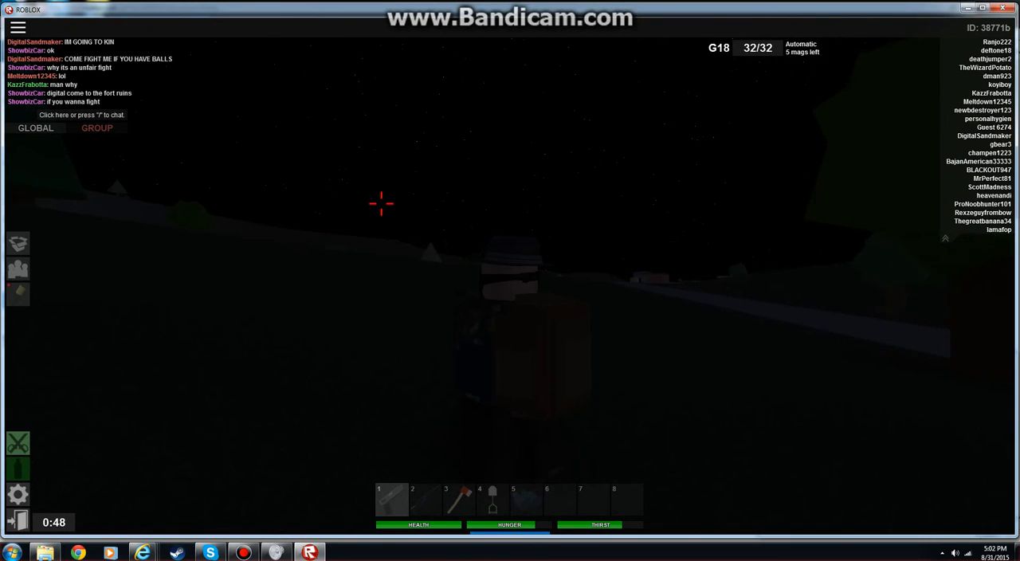
mouse_move(381, 204)
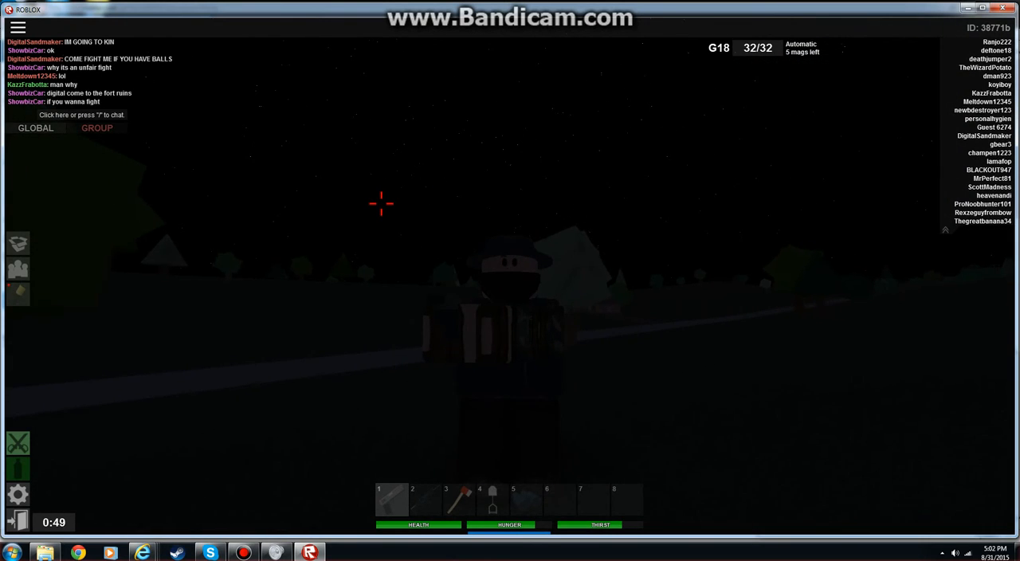